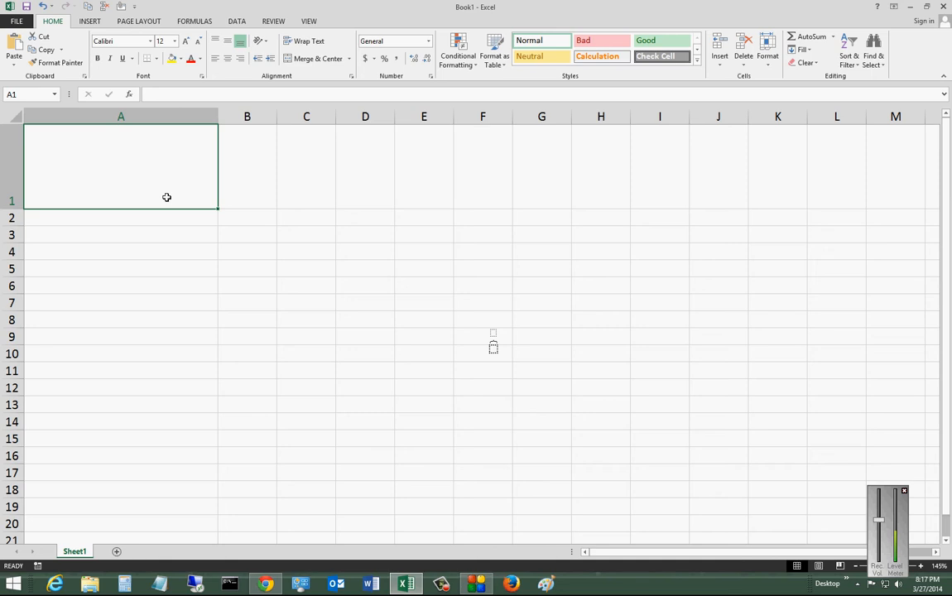
mouse_move(25, 184)
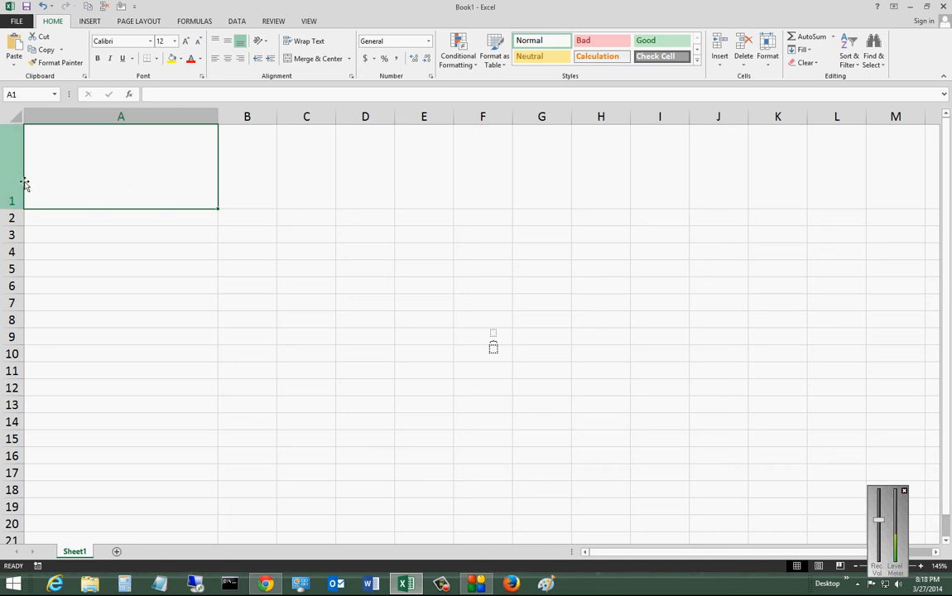
Step: Type the number 112332541 into cell A1
text(112)
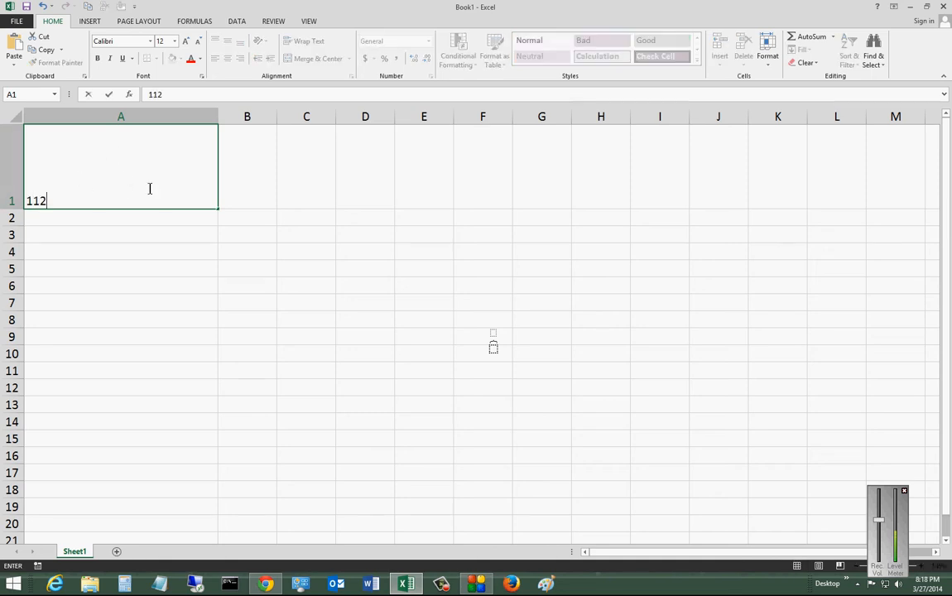
text(332541)
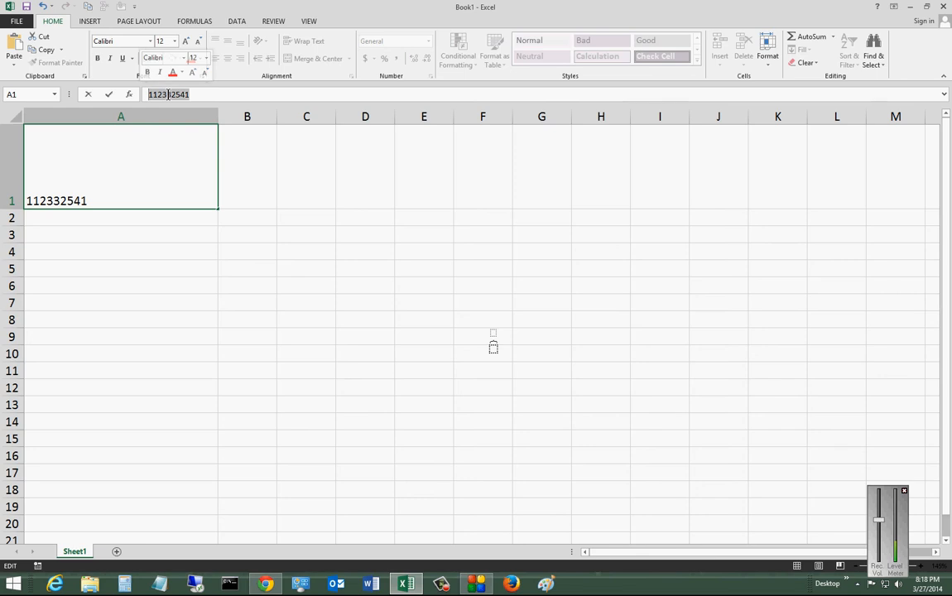
Step: Copy 112332541 from A1, confirm it, and paste copies into A2 and A3
right_click(165, 108)
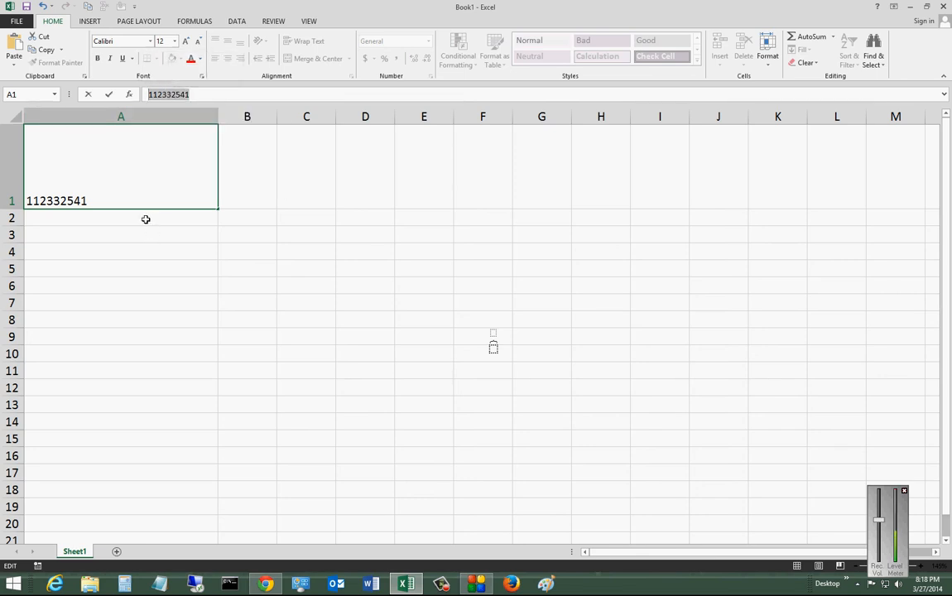
key(Return)
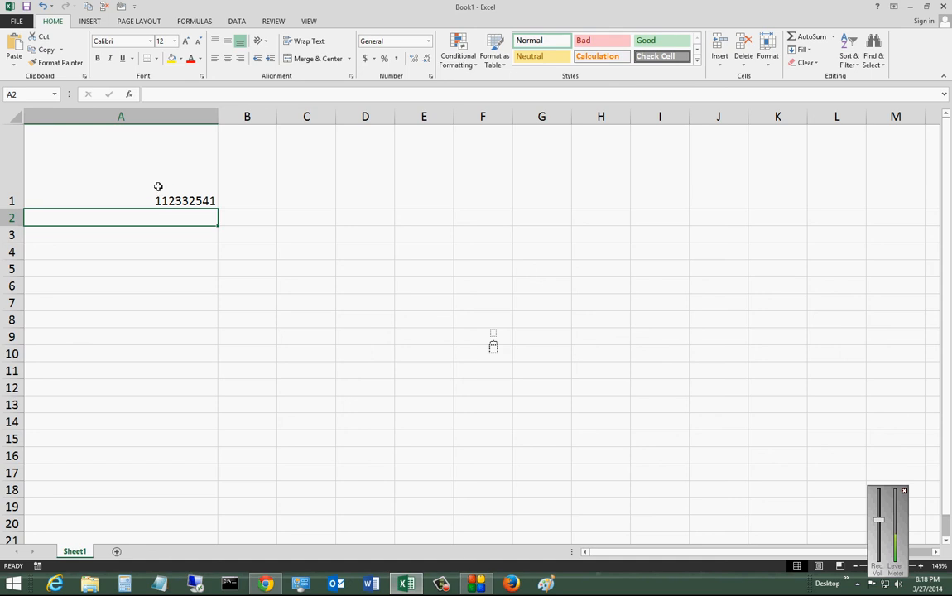
mouse_move(174, 215)
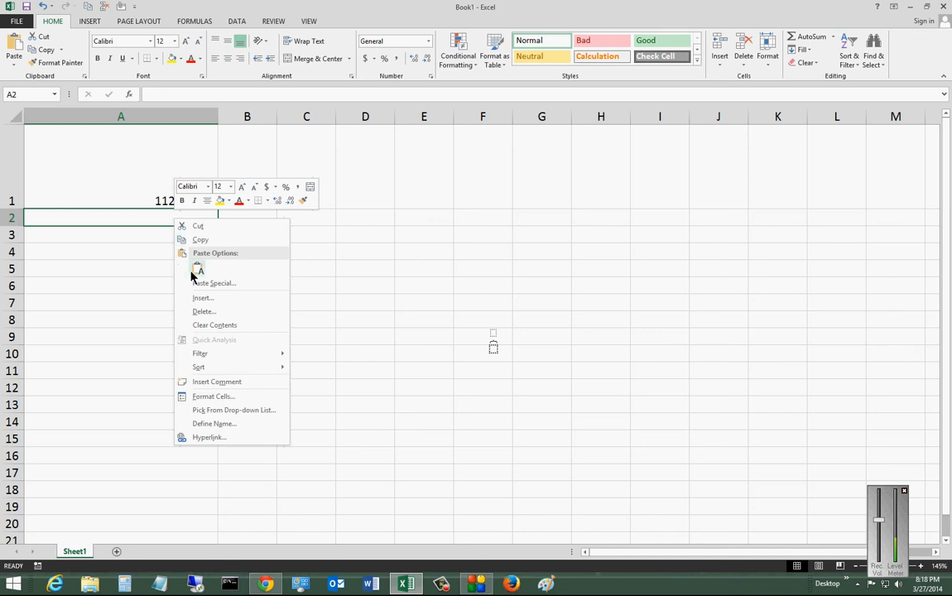
click(199, 268)
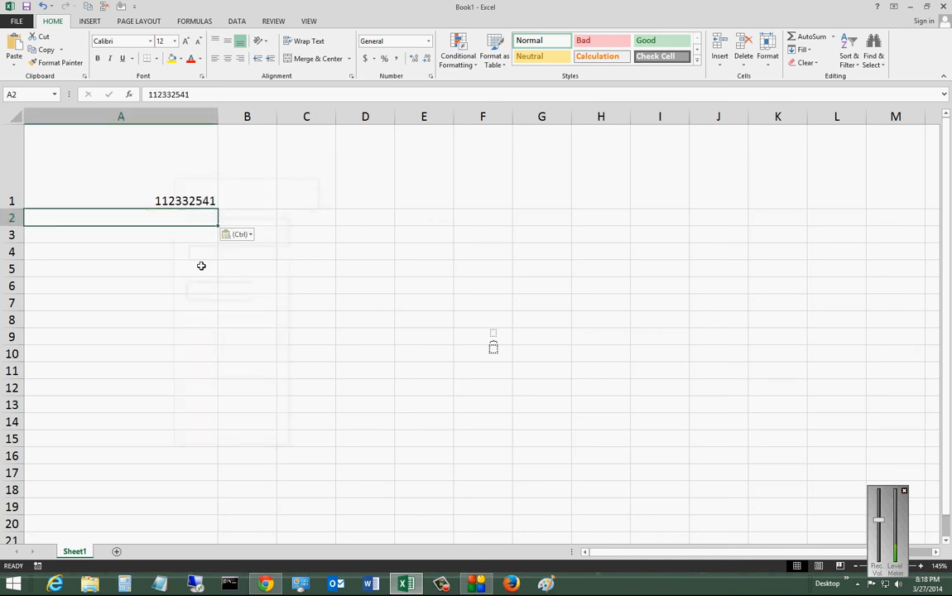
right_click(121, 234)
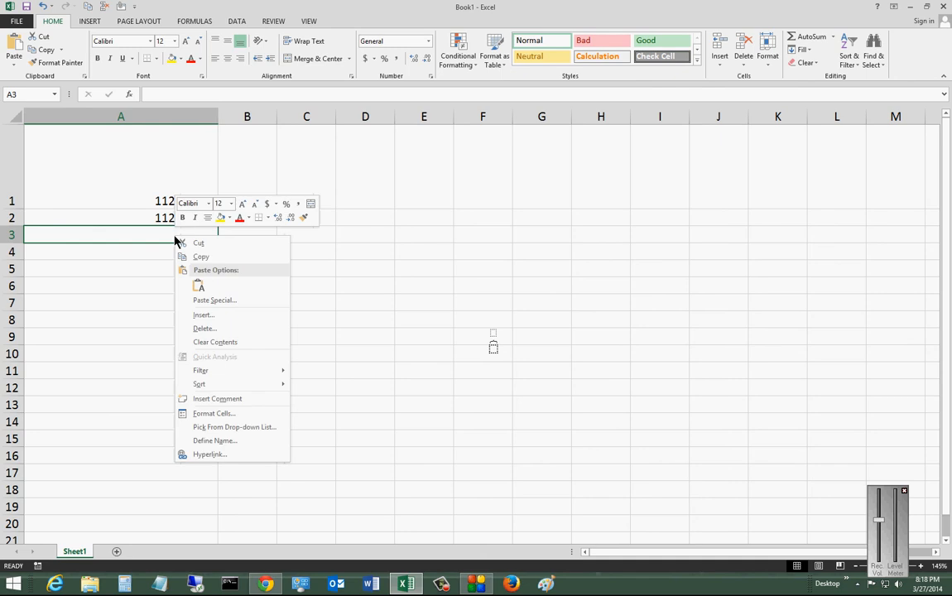
click(199, 285)
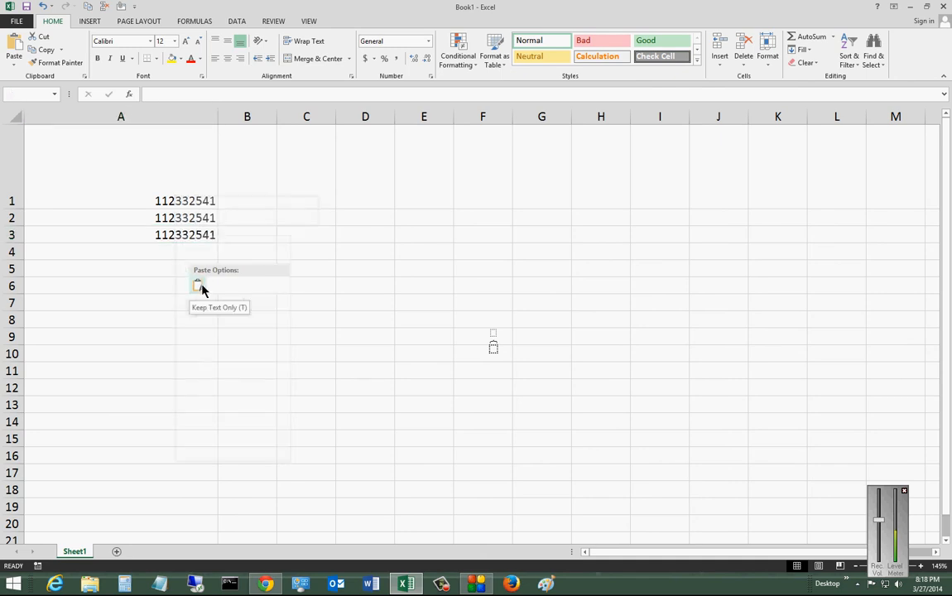
right_click(120, 234)
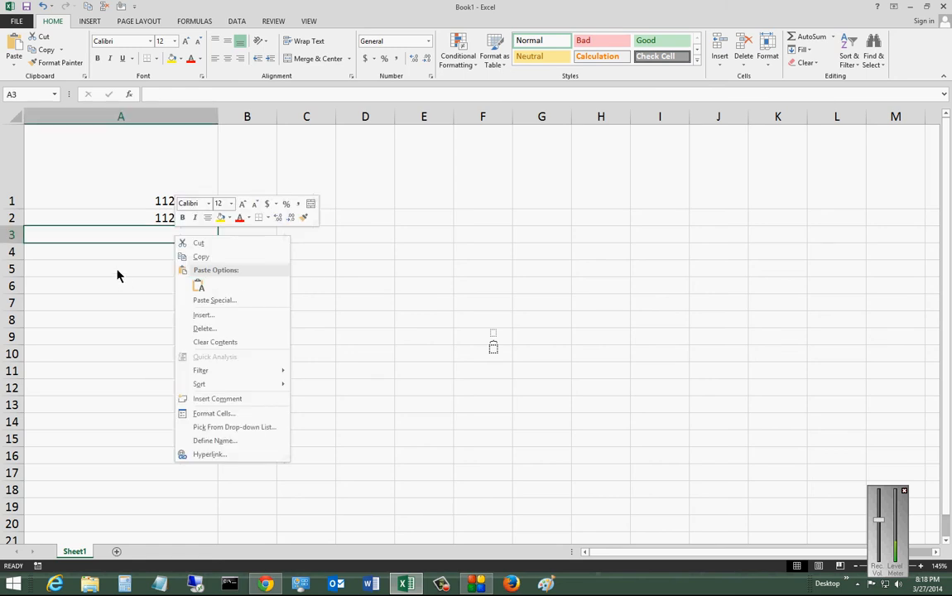
click(200, 285)
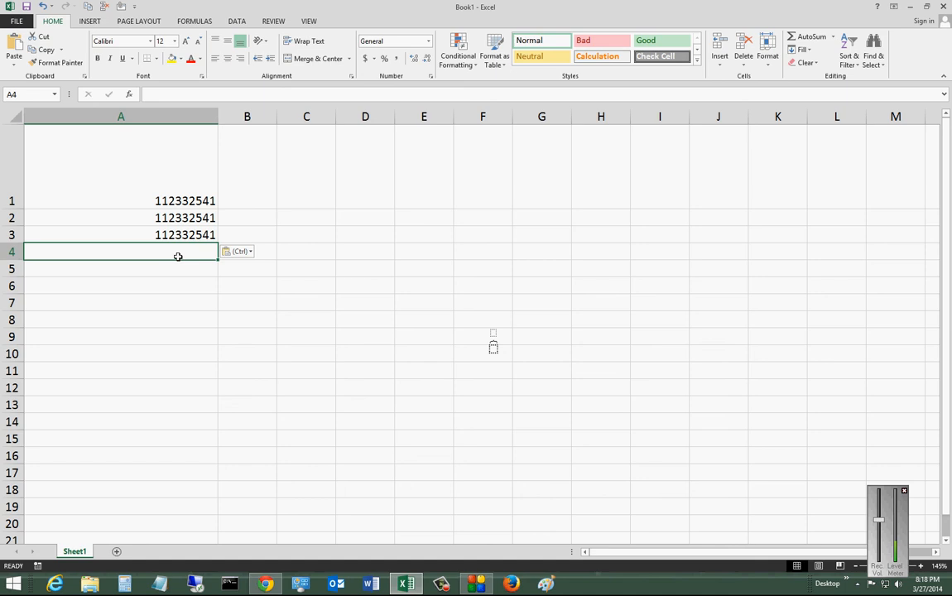
mouse_move(197, 271)
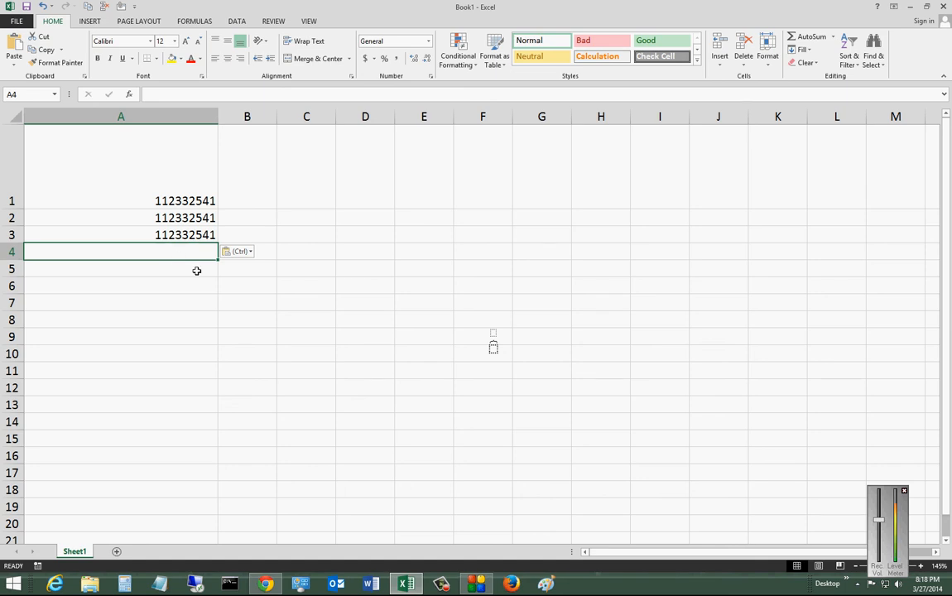
Step: Paste the number as Keep Text Only, then delete the copies in A2 through A7
click(238, 251)
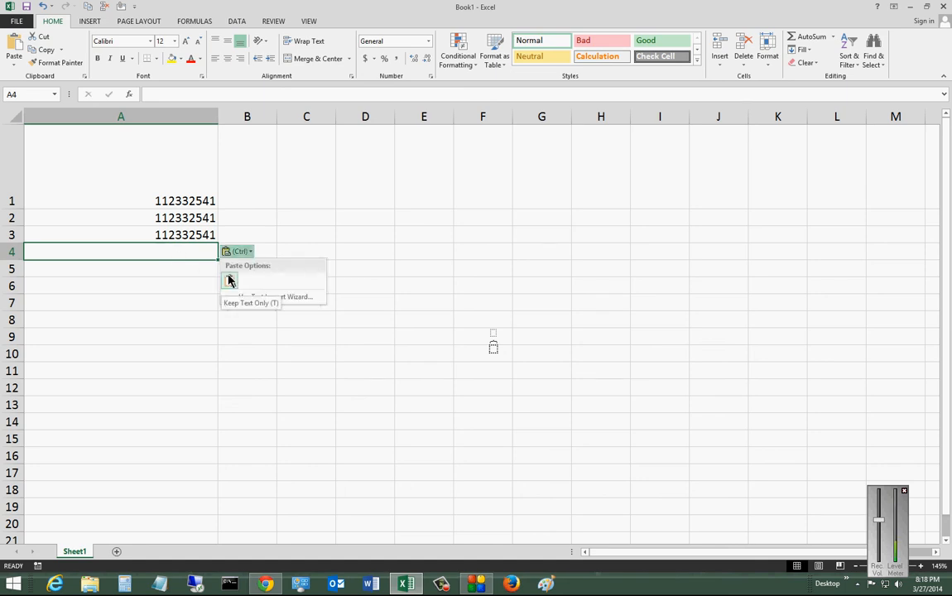
click(230, 280)
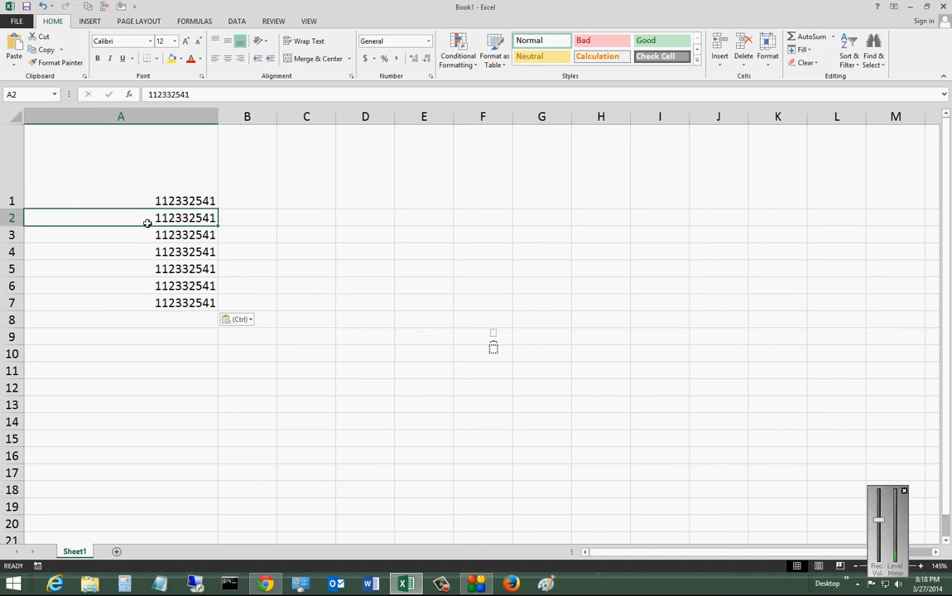
drag(121, 217, 121, 302)
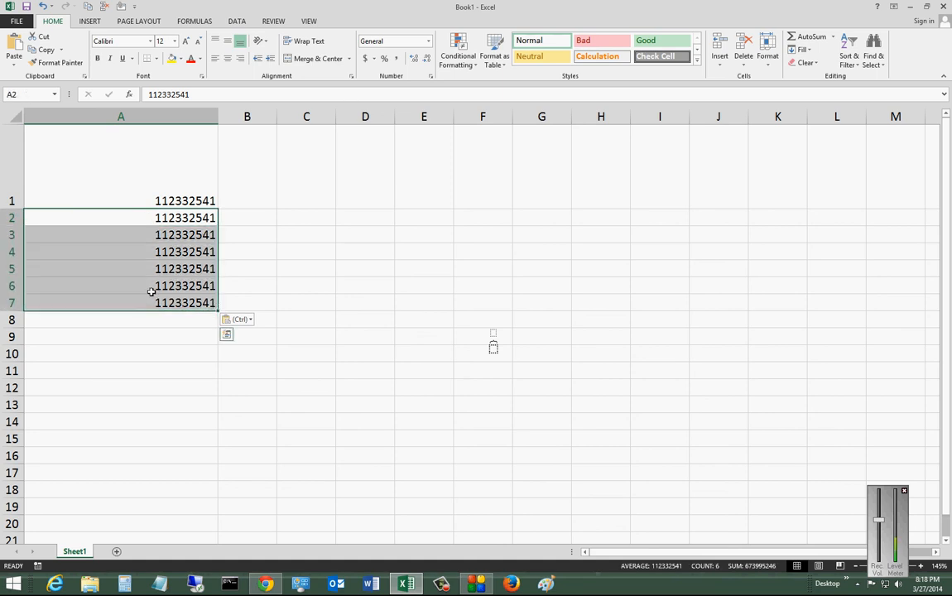
key(Delete)
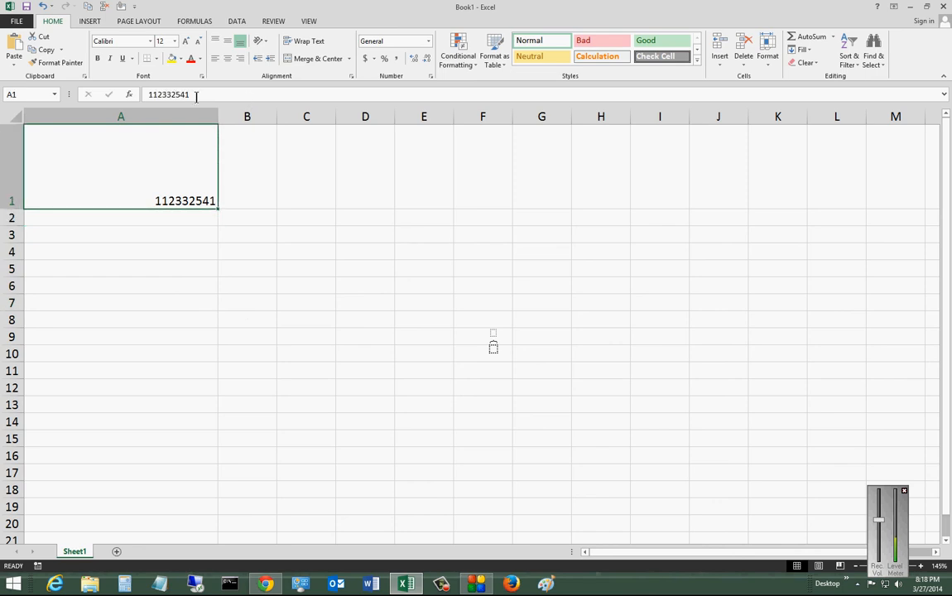
Step: Cut the number 112332541 out of cell A1 via the formula bar
right_click(169, 94)
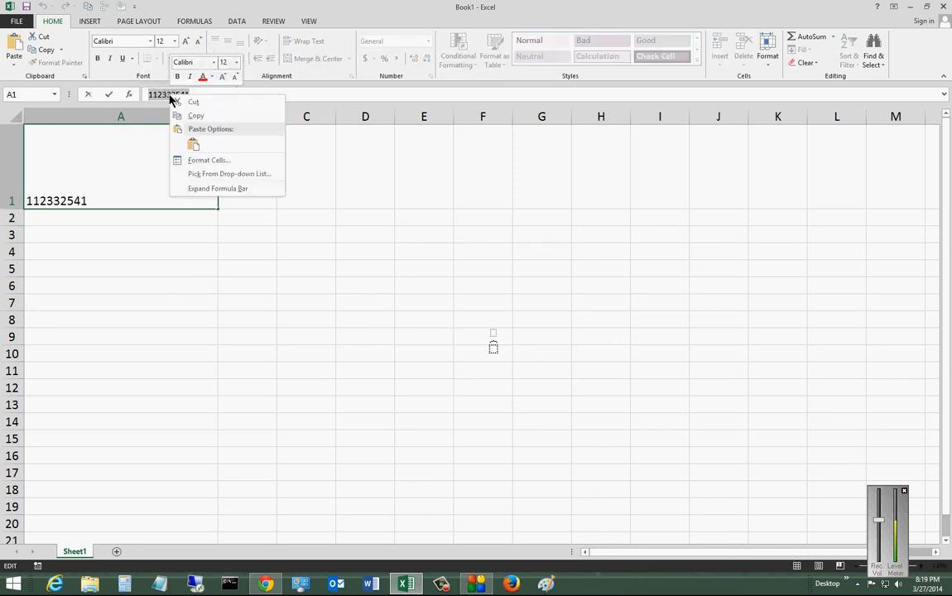
click(194, 101)
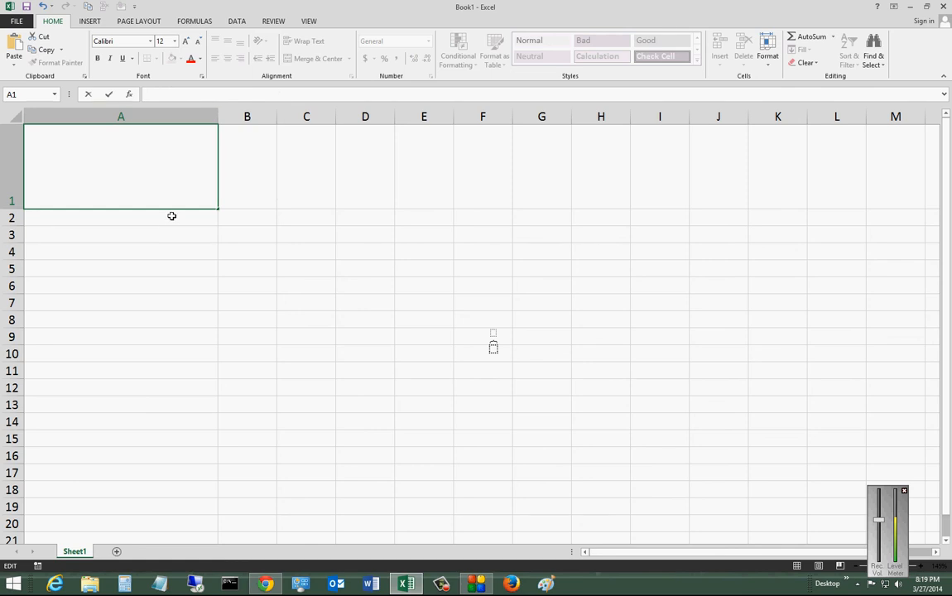
mouse_move(177, 221)
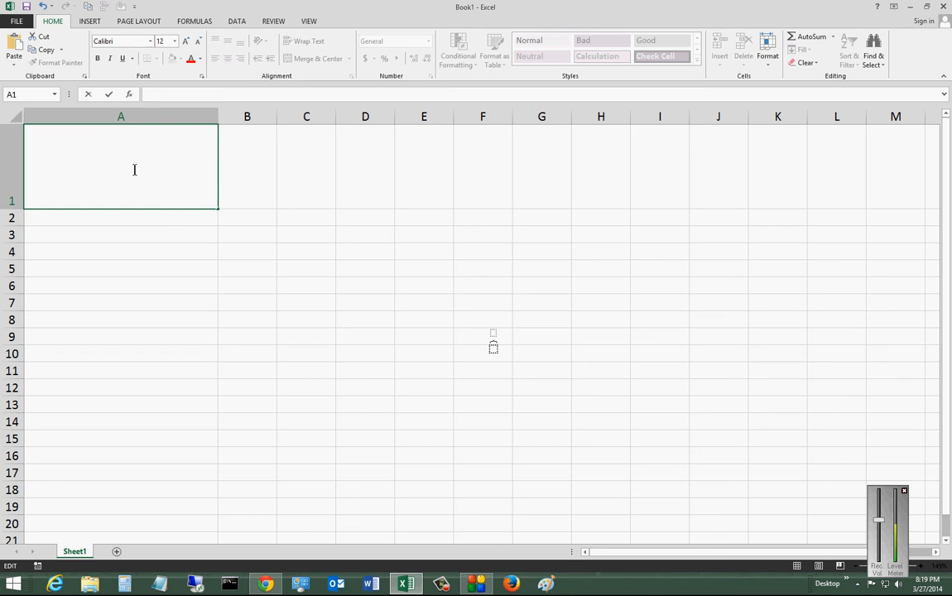
mouse_move(163, 221)
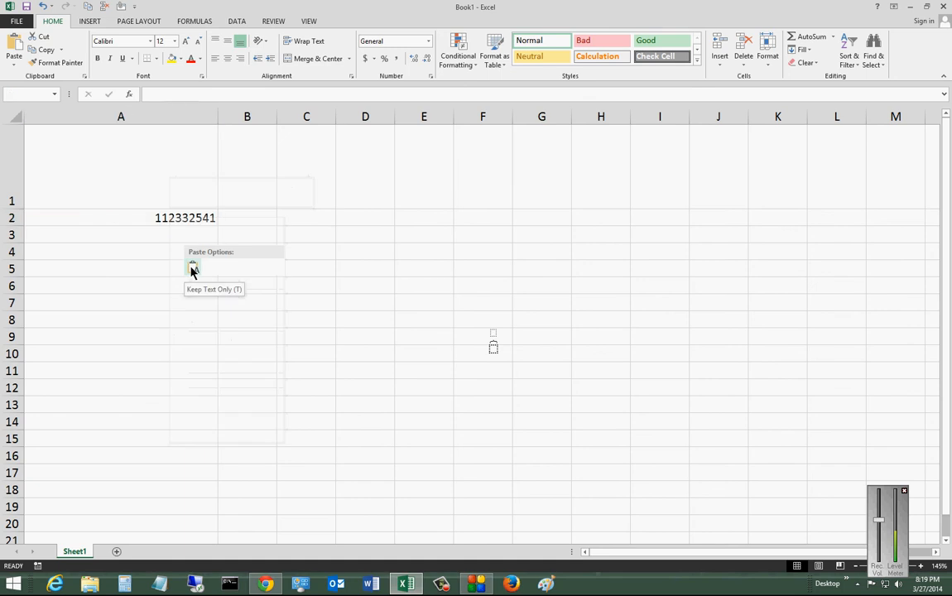
Step: Paste the cut number into A2 as text only, then select A2 and the empty A1
click(192, 266)
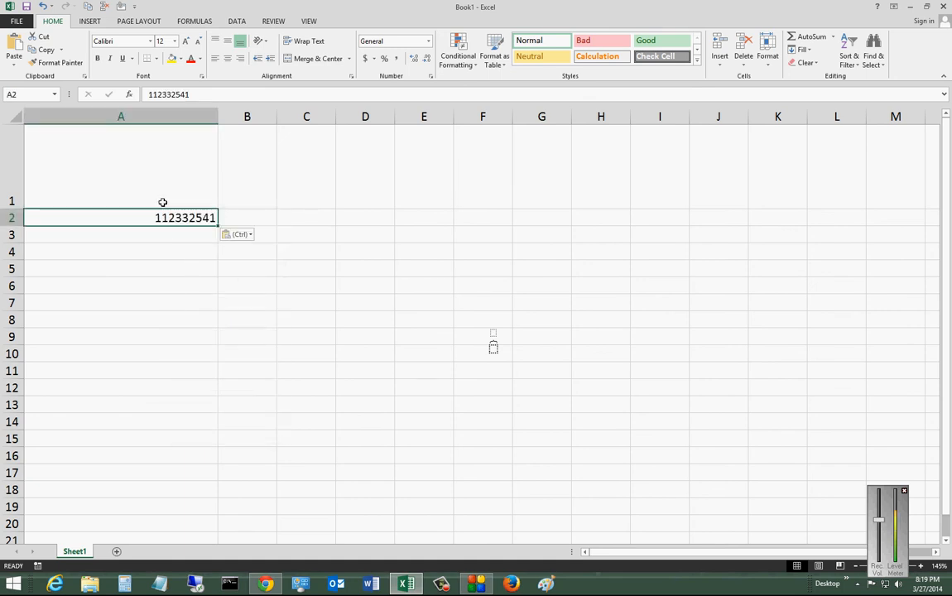
mouse_move(172, 180)
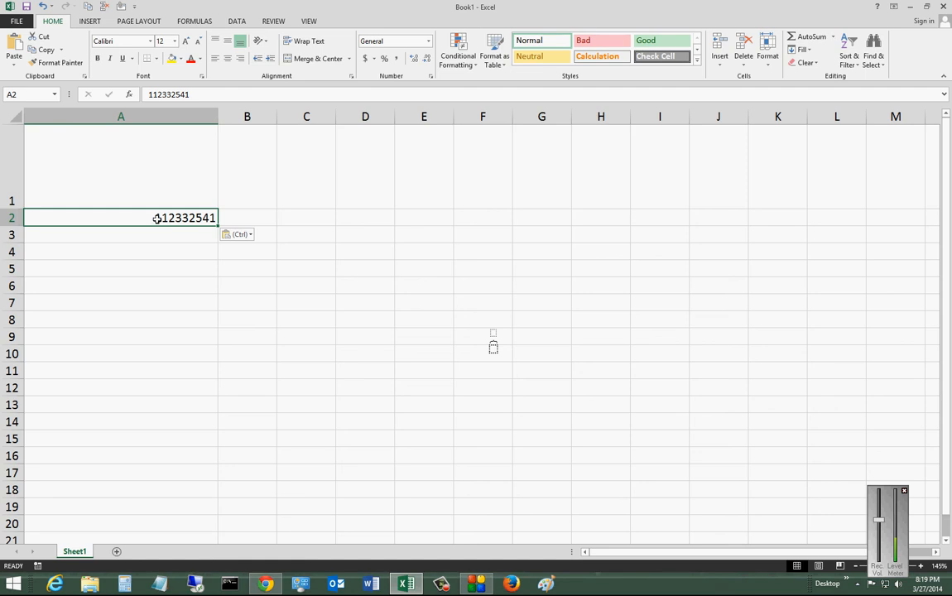
click(121, 166)
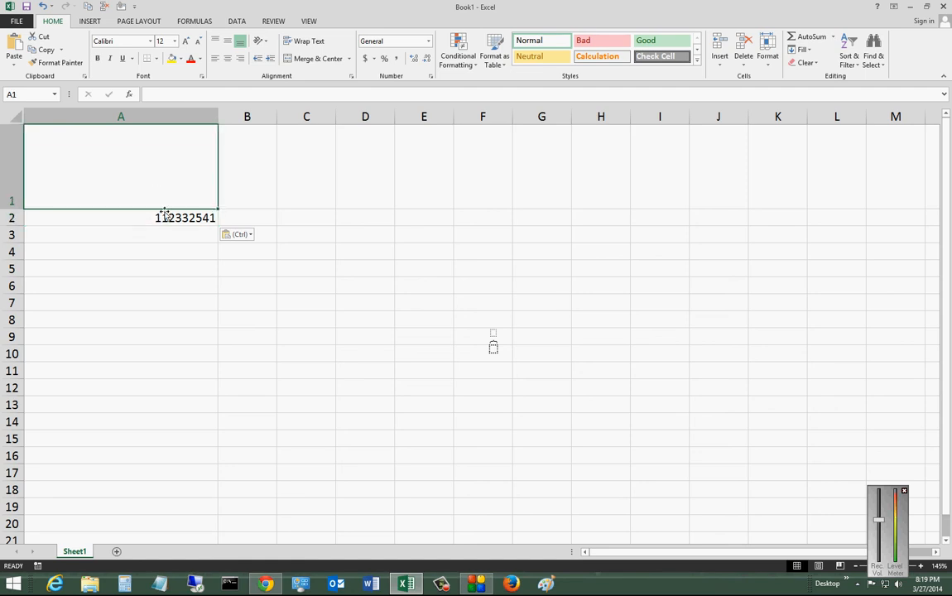
click(121, 217)
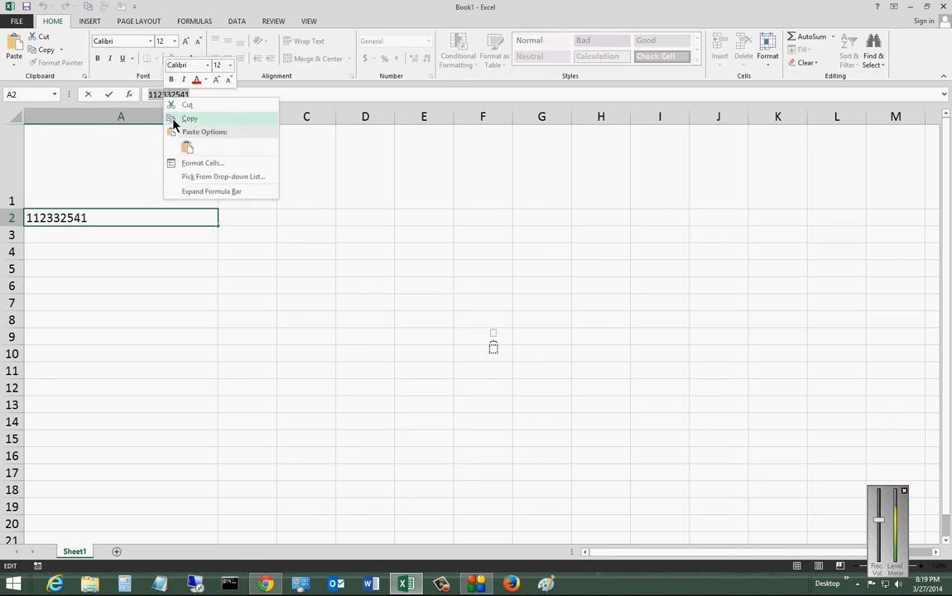
mouse_move(196, 144)
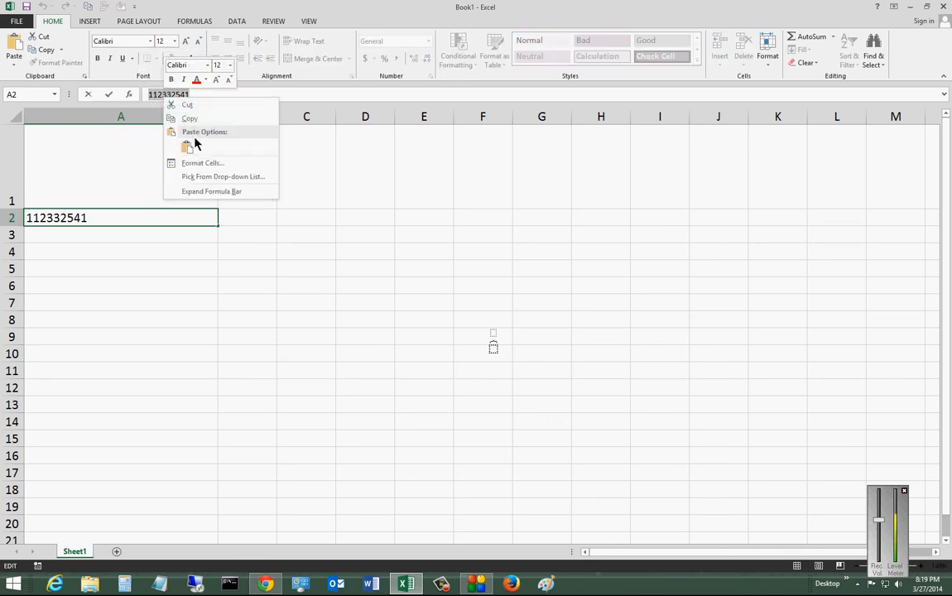